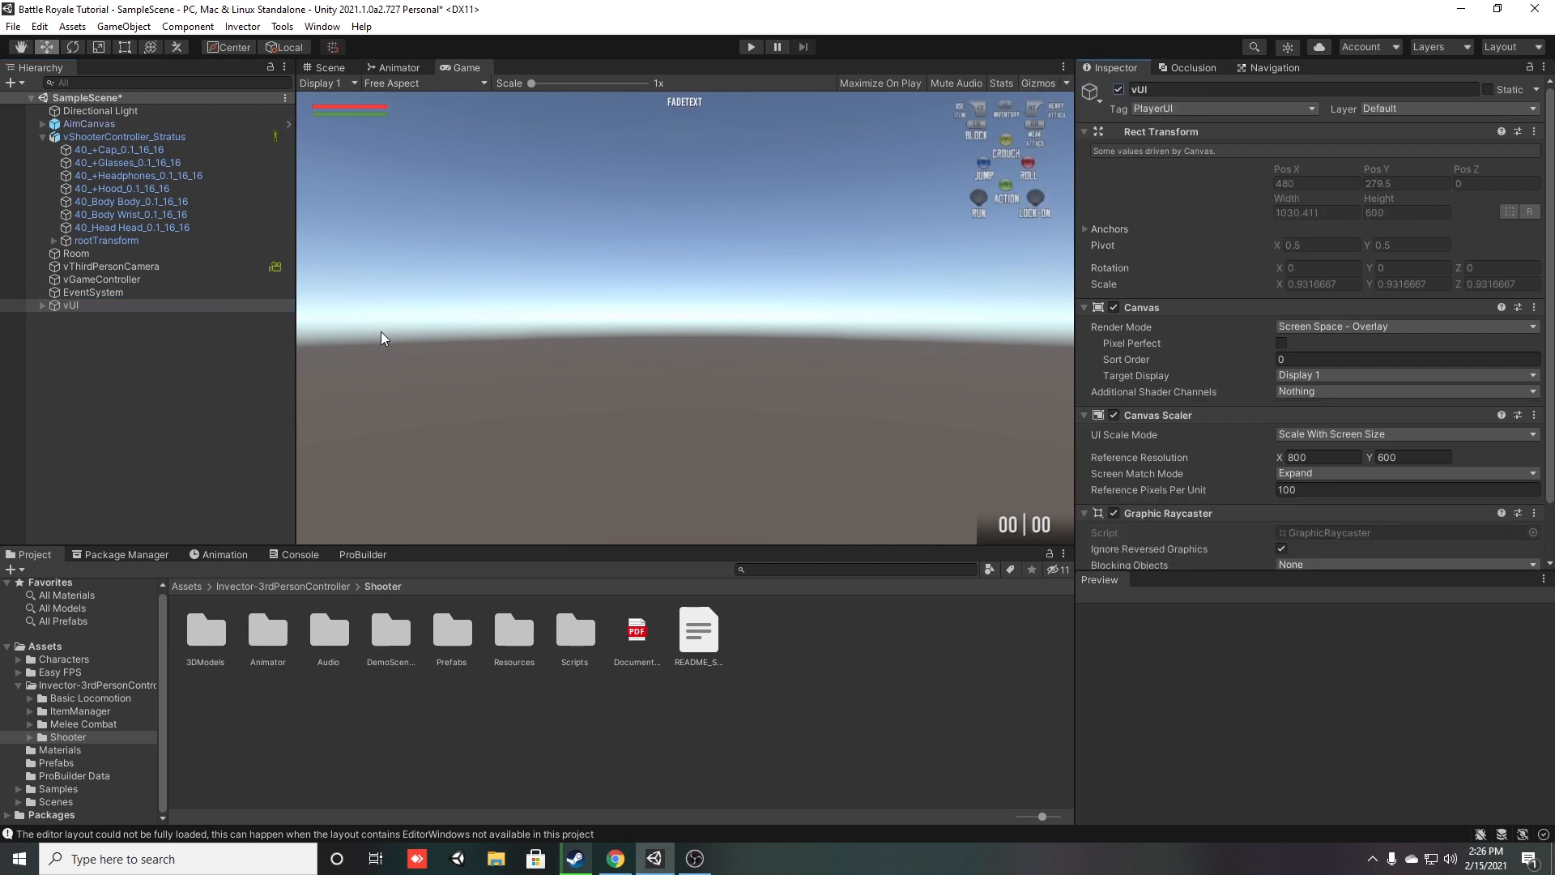
- Create an inventory on the selected character using Inventory_ShooterMelee and vShooterMelee_ItemListData
left_click(233, 25)
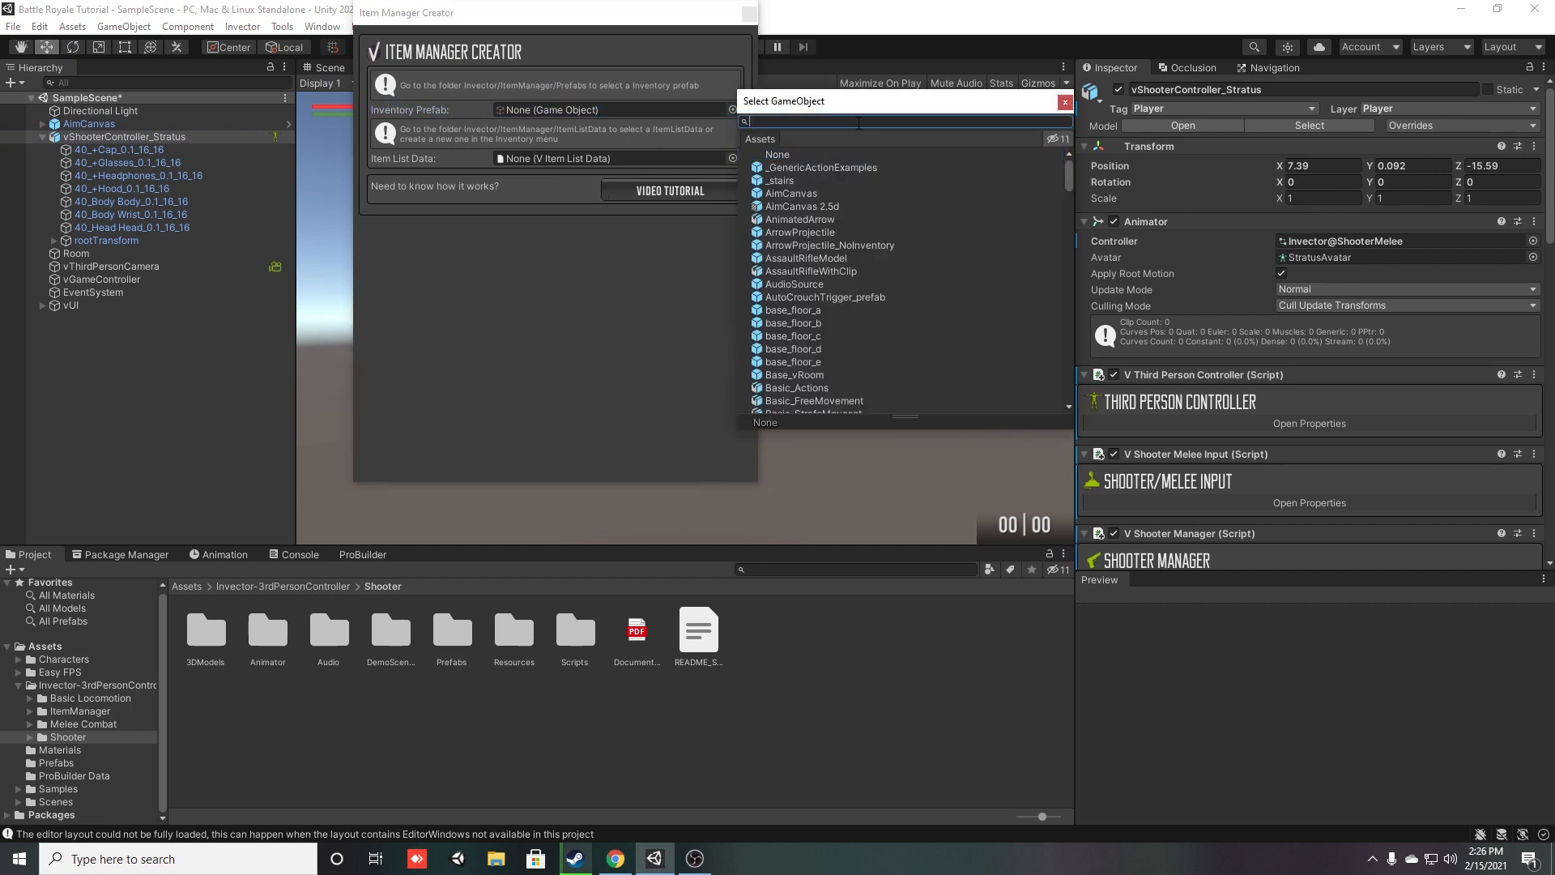
type("invent")
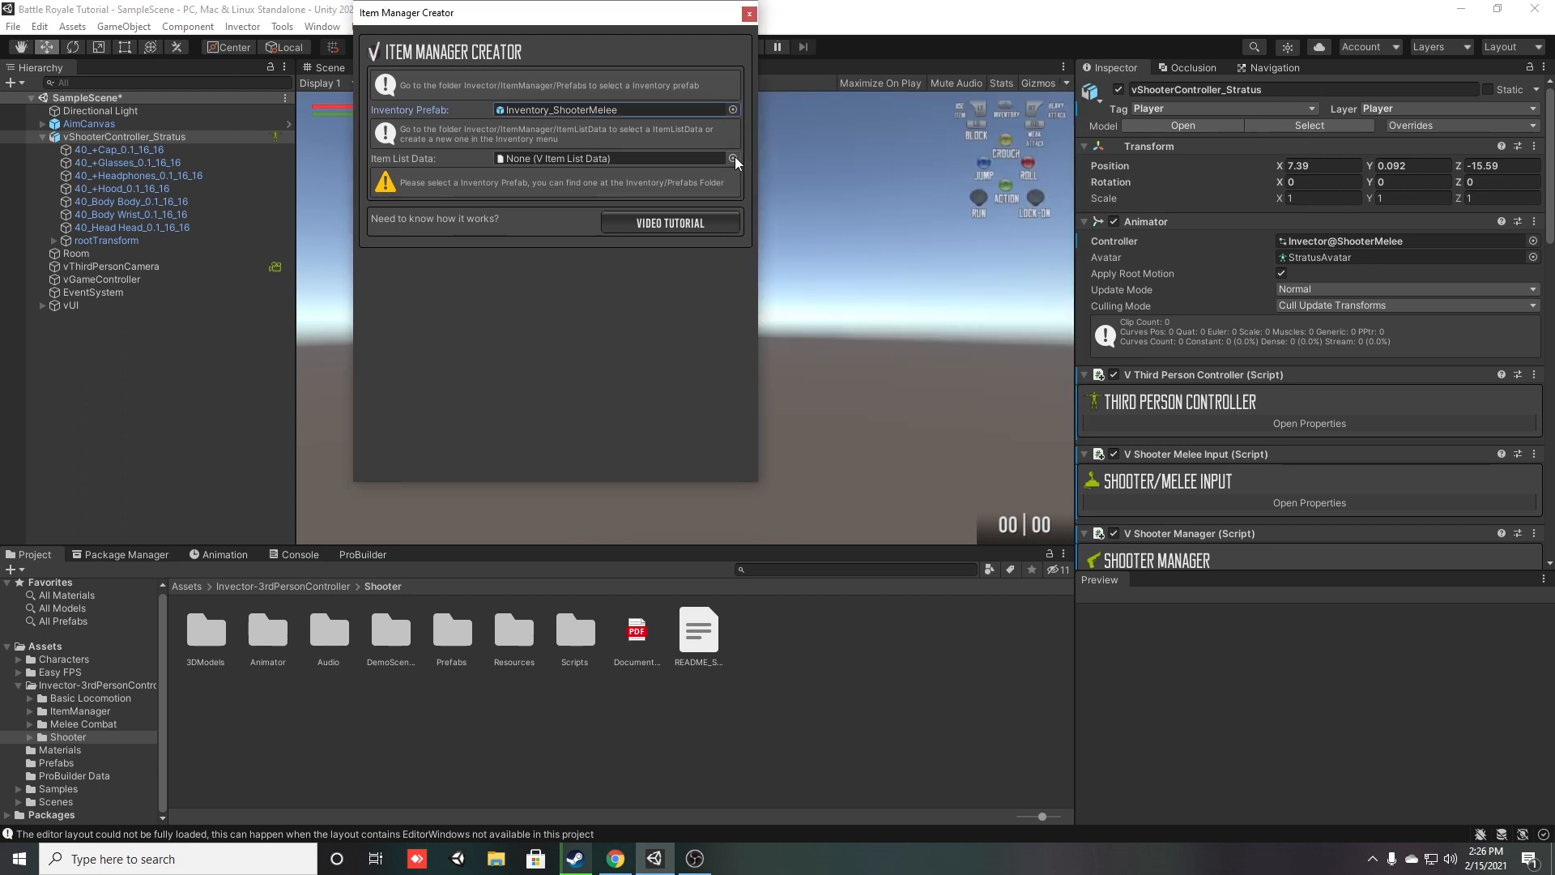
left_click(732, 159)
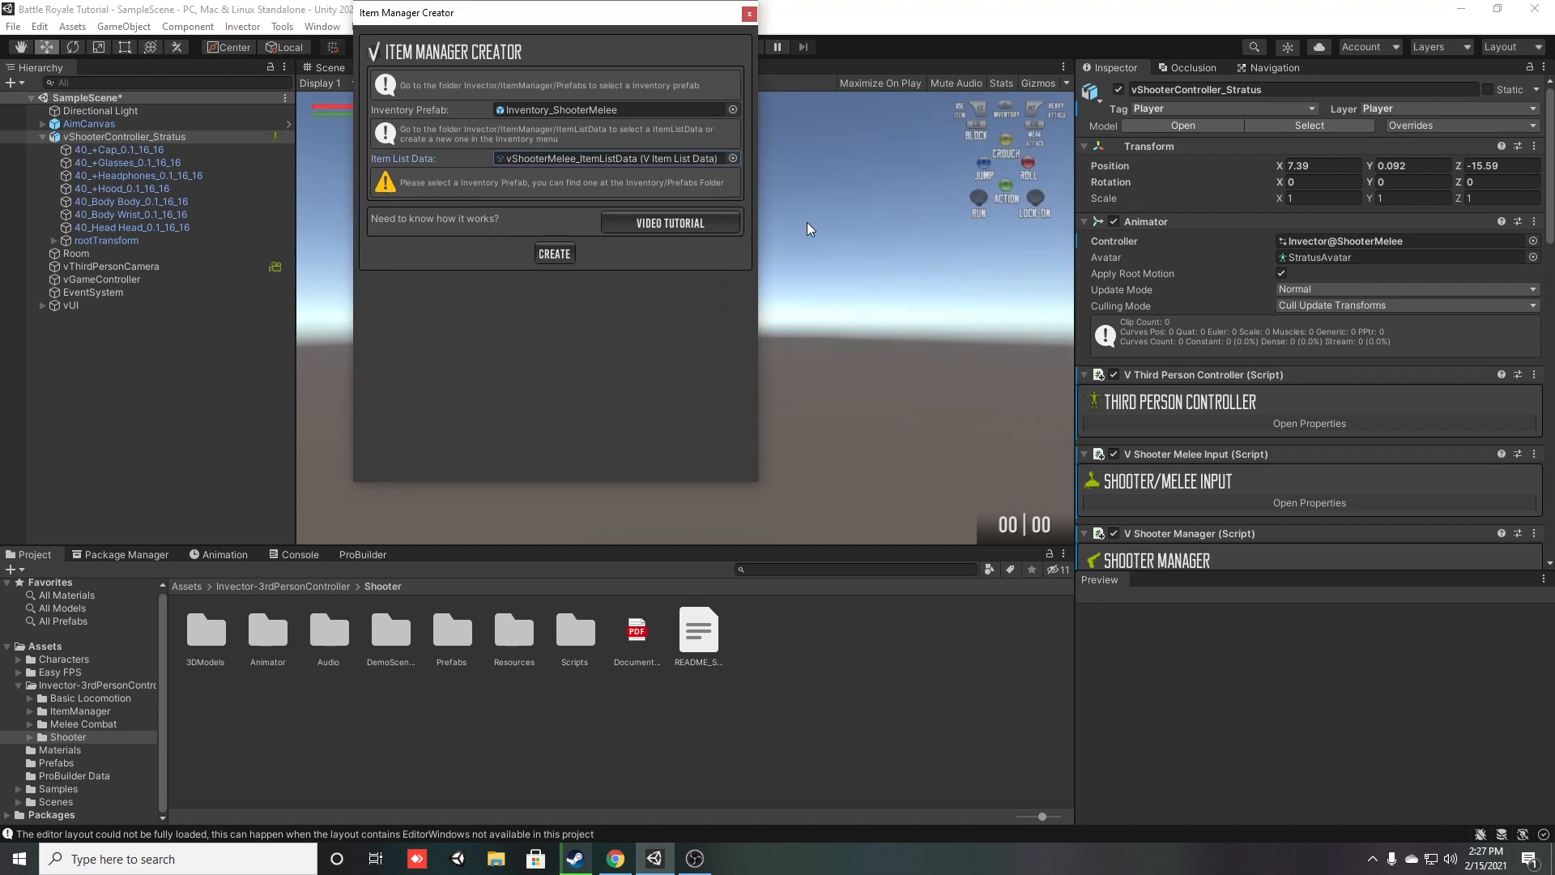
left_click(554, 253)
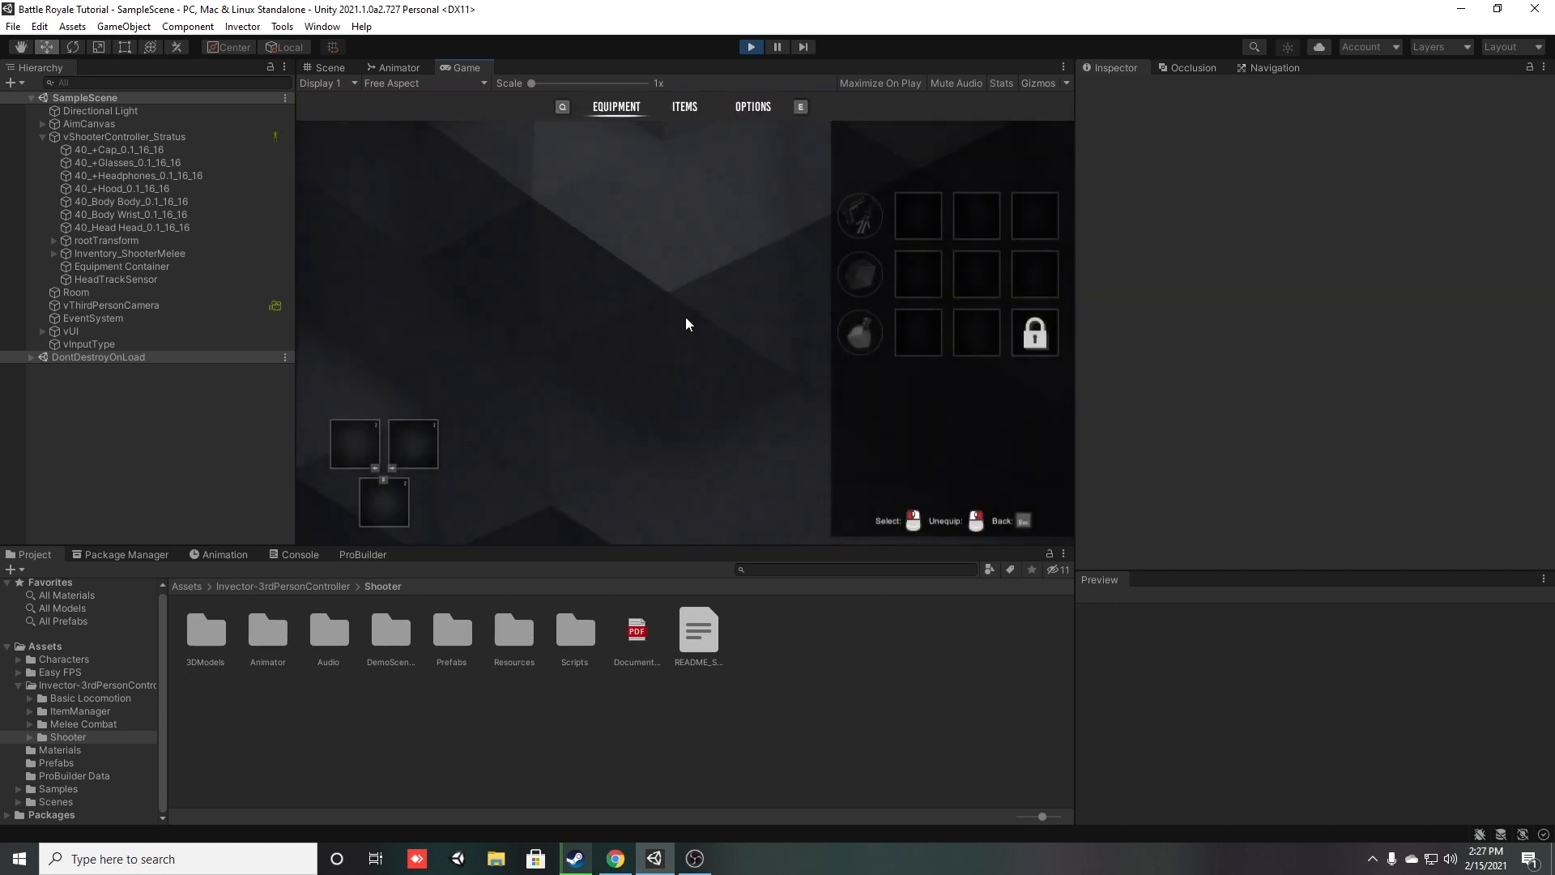
- Browse the in-game inventory's Items and Options pages during the play test
left_click(684, 107)
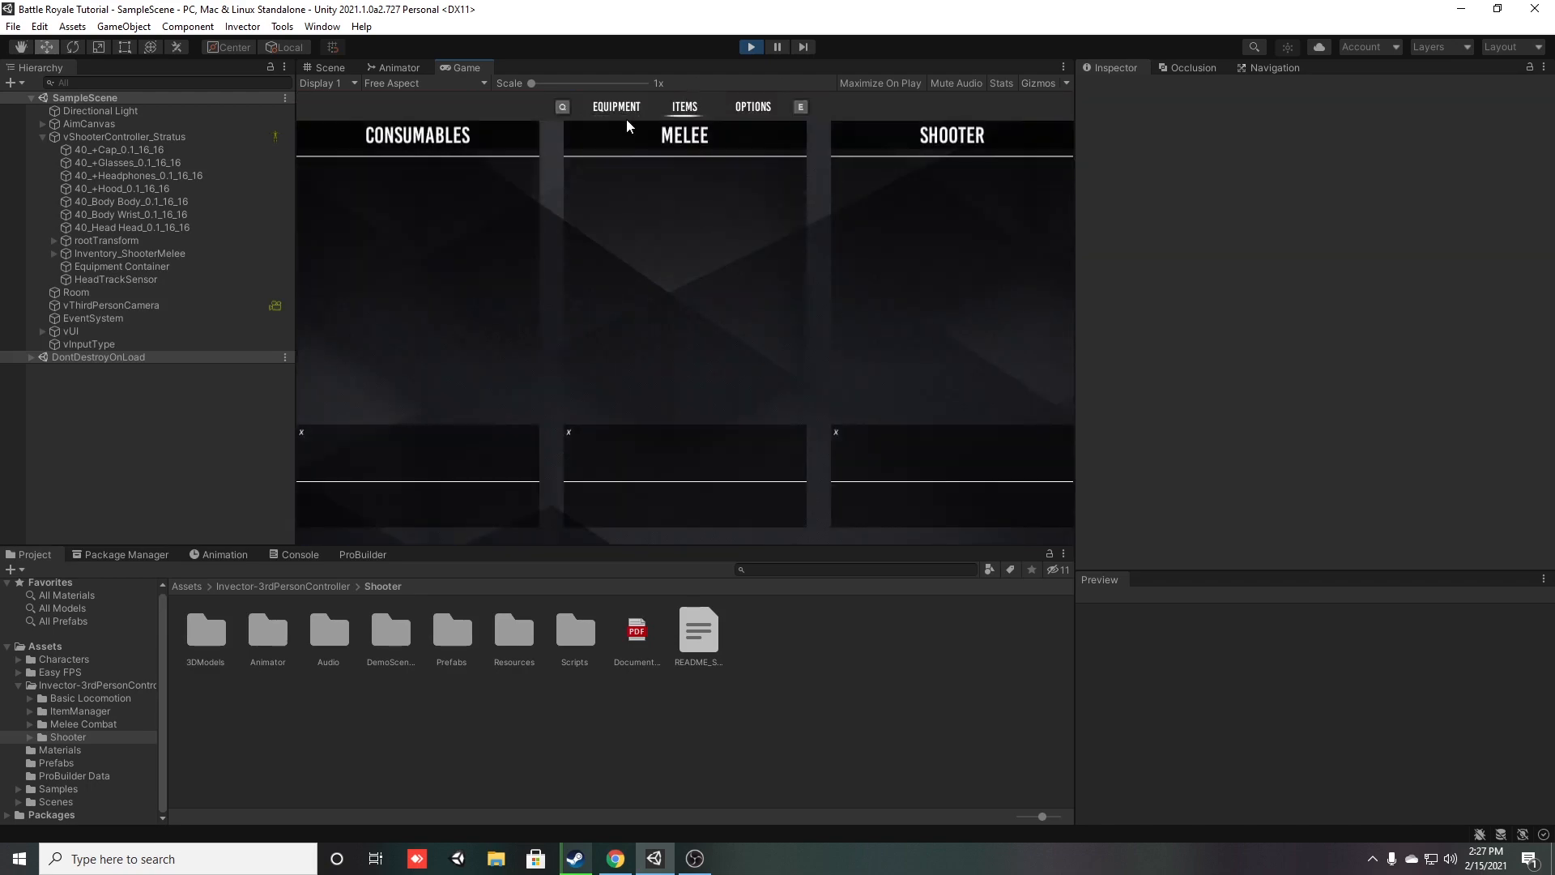
left_click(752, 107)
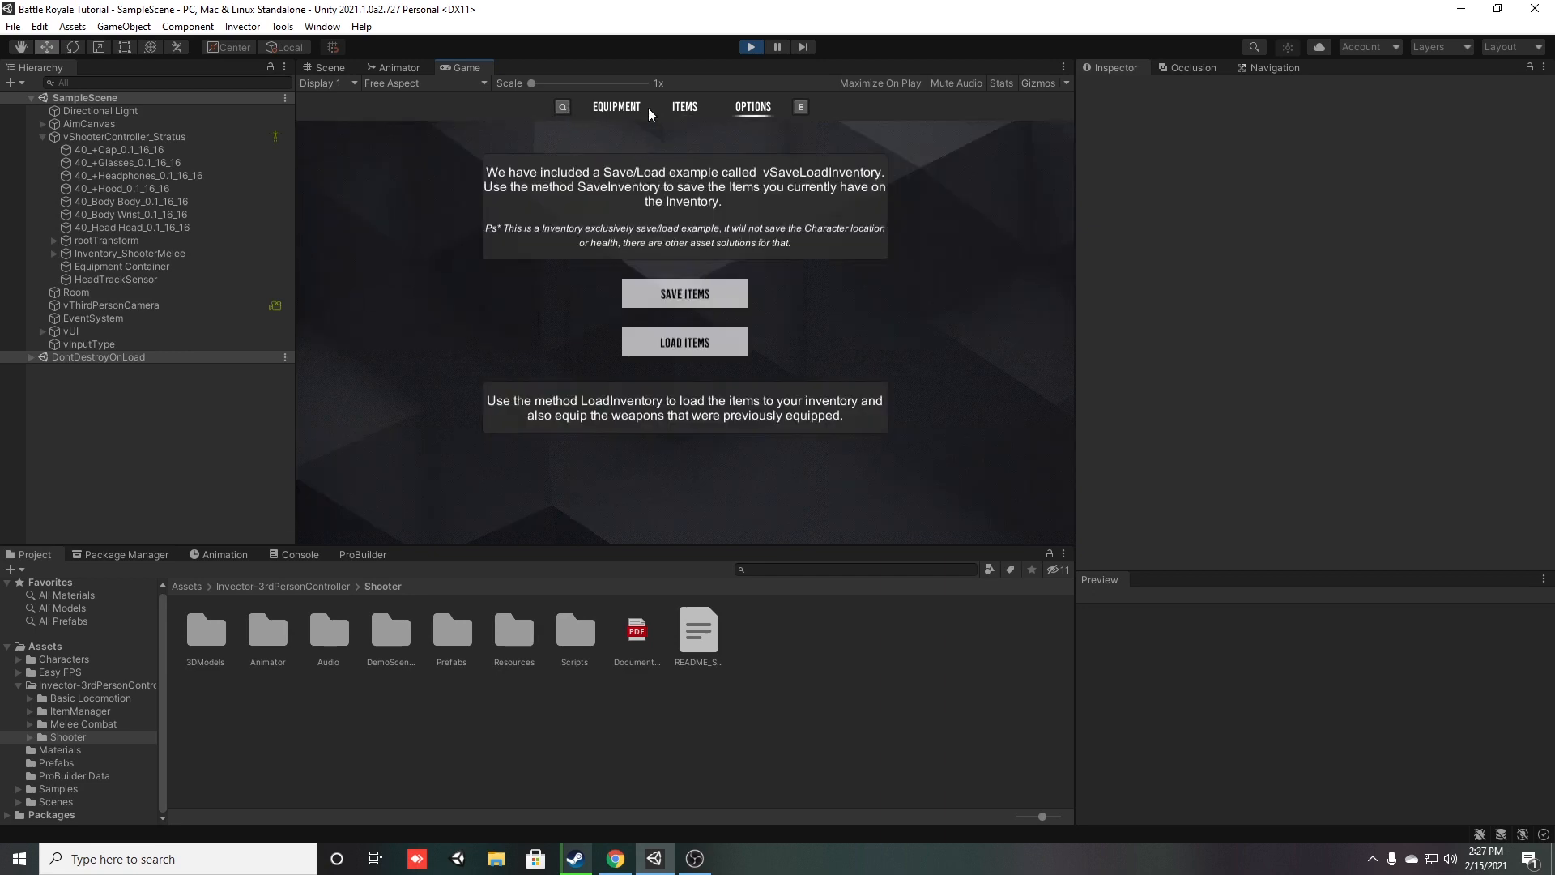
mouse_move(641, 217)
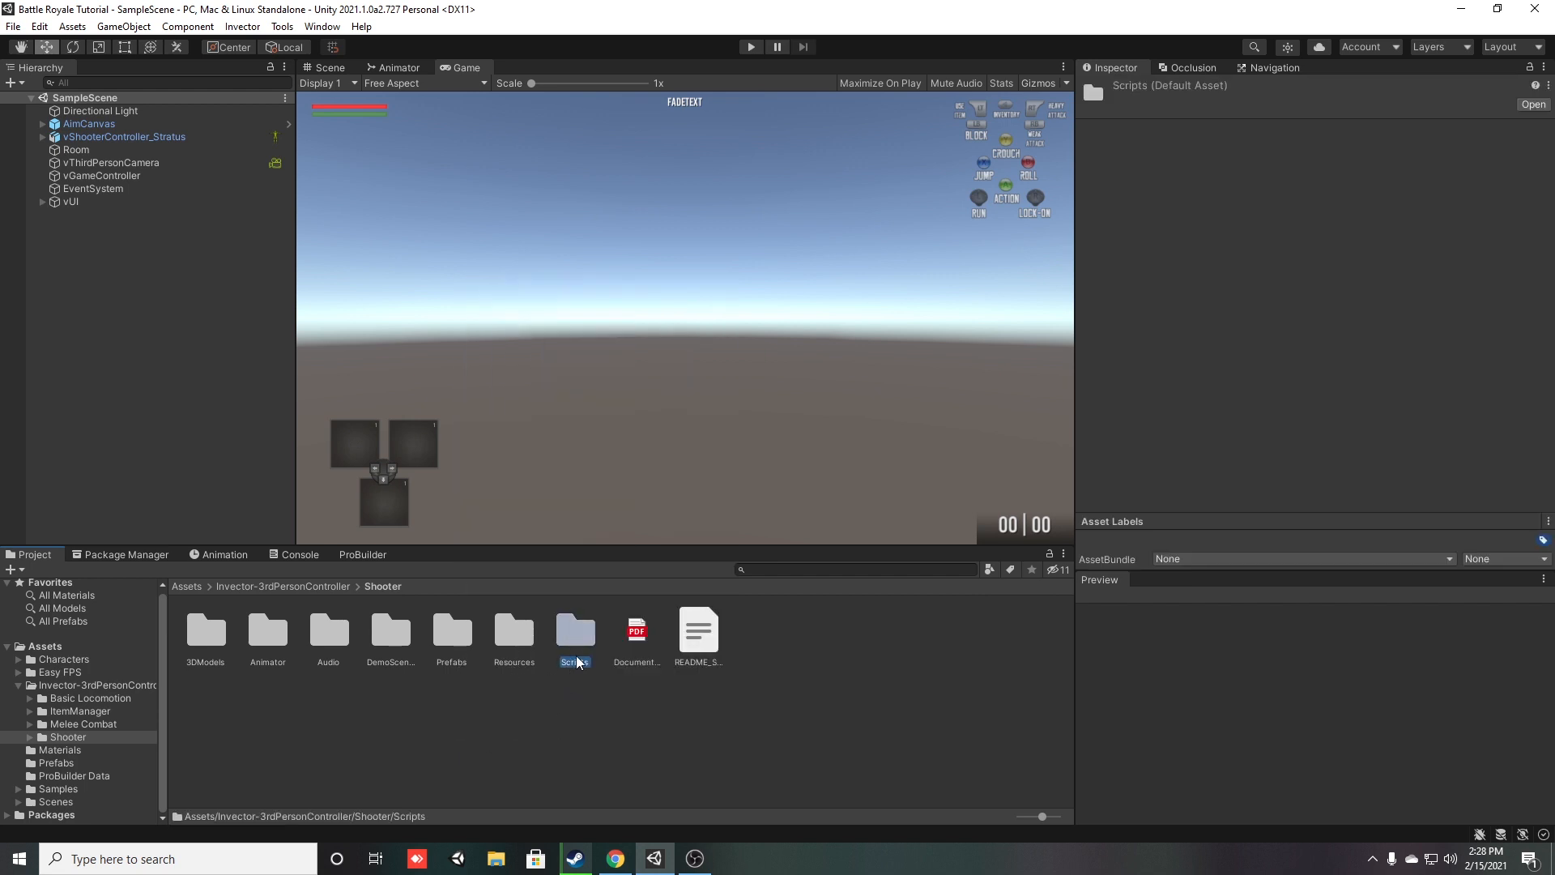
- Show the Scripts folder under Invector-3rdPersonController/Shooter in the Project window
left_click(187, 586)
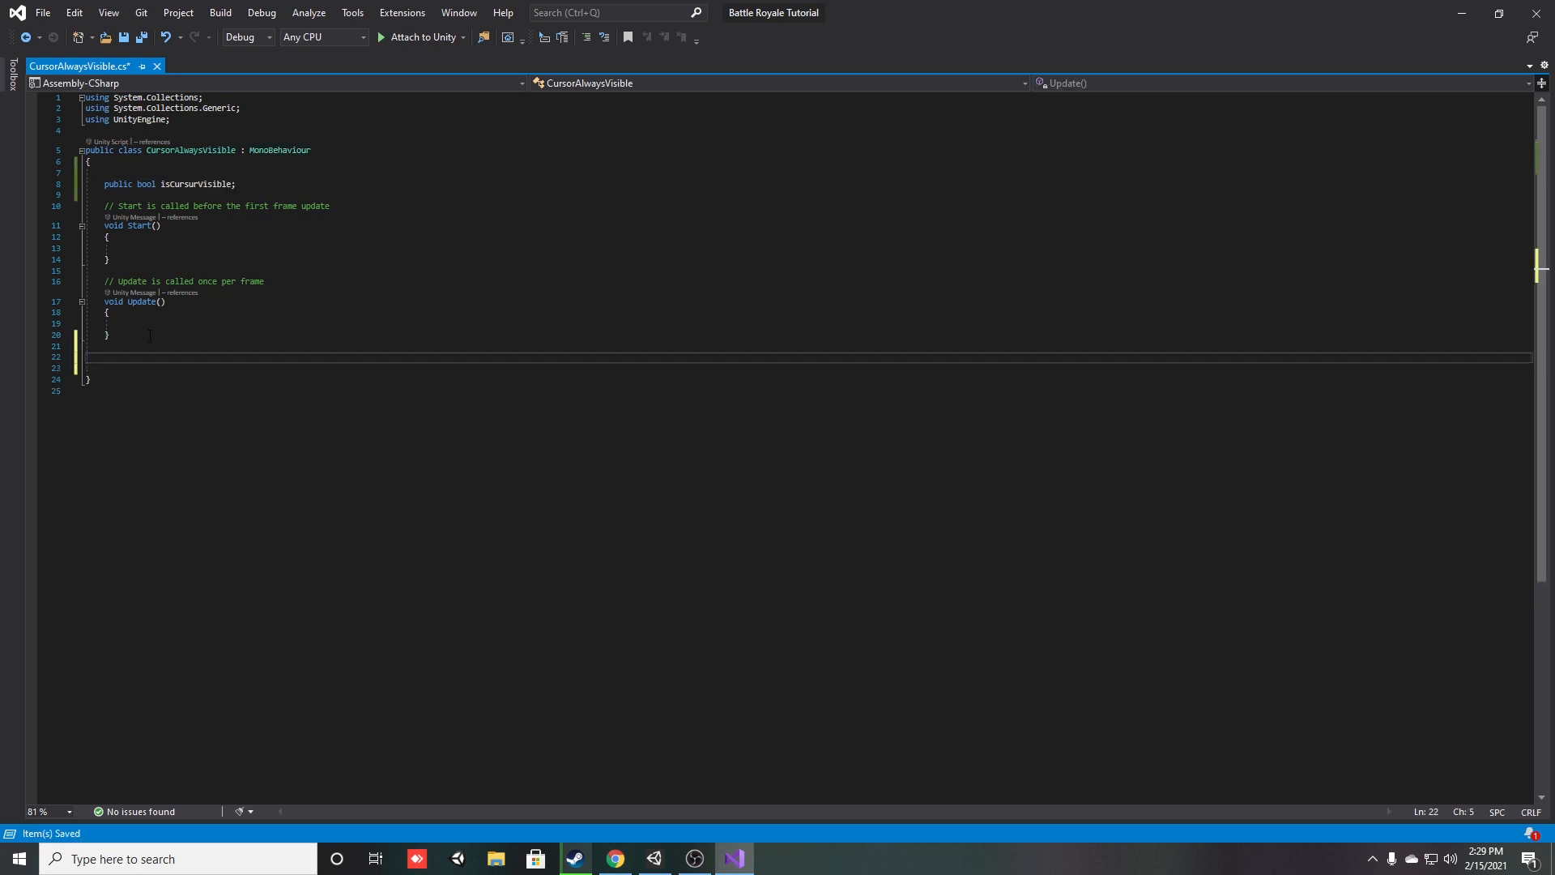
- Begin declaring a public void CursorToggle() method below Update in CursorAlwaysVisible.cs
type("public void CursorToggle()")
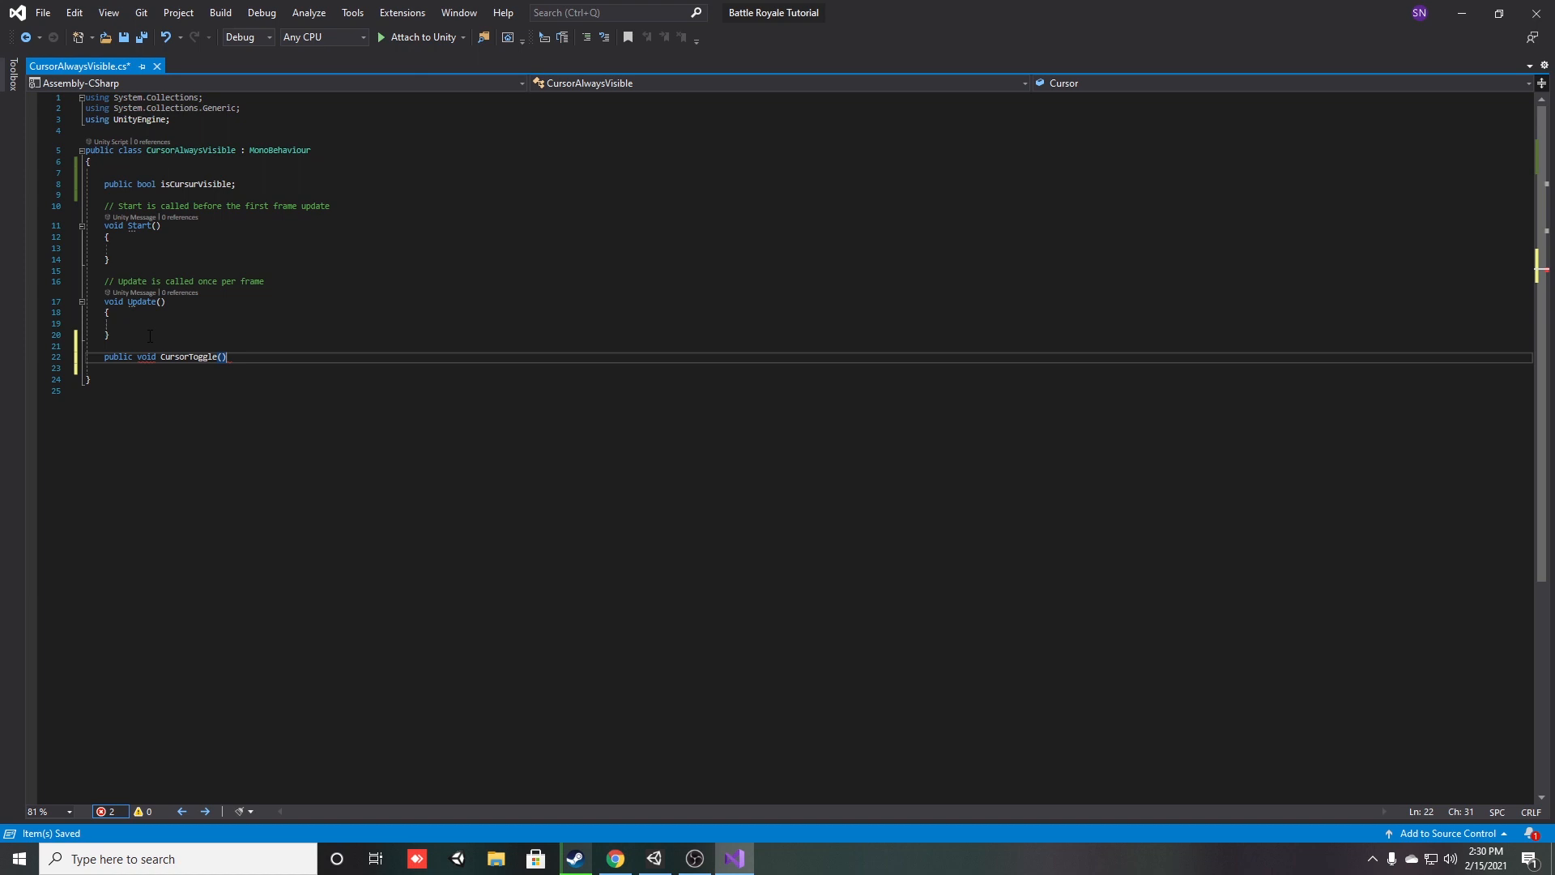
- Write CursorToggle to flip isCursurVisible and have Update unlock and show the cursor when true
type("Cursor.visible = tru")
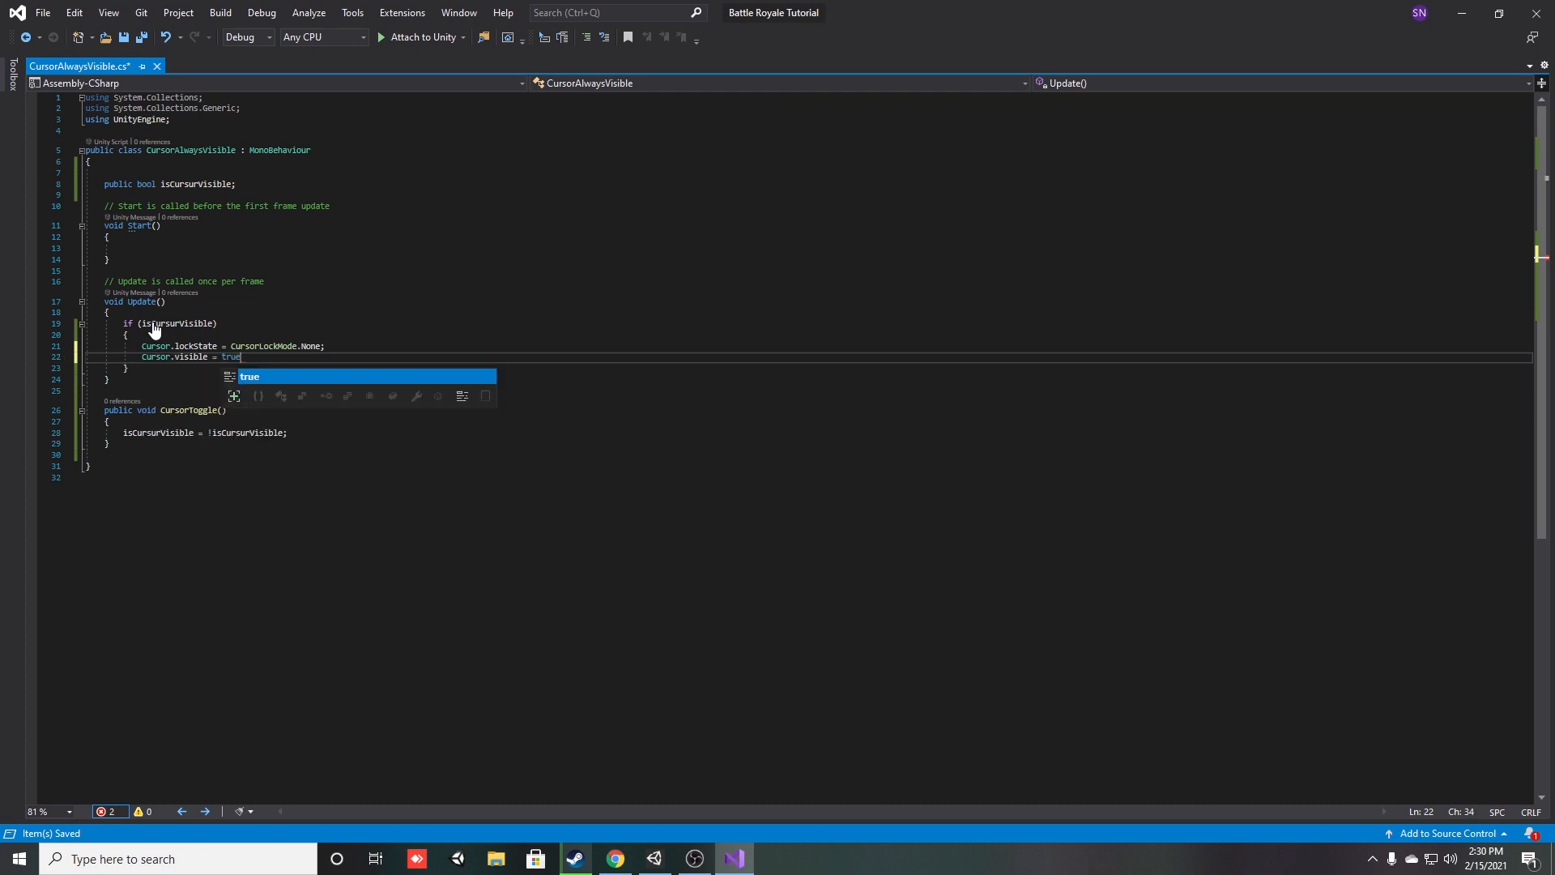
- Add an else branch locking and hiding the cursor, save the script, and return to Unity
type("else")
type("Cursor.visible = false;")
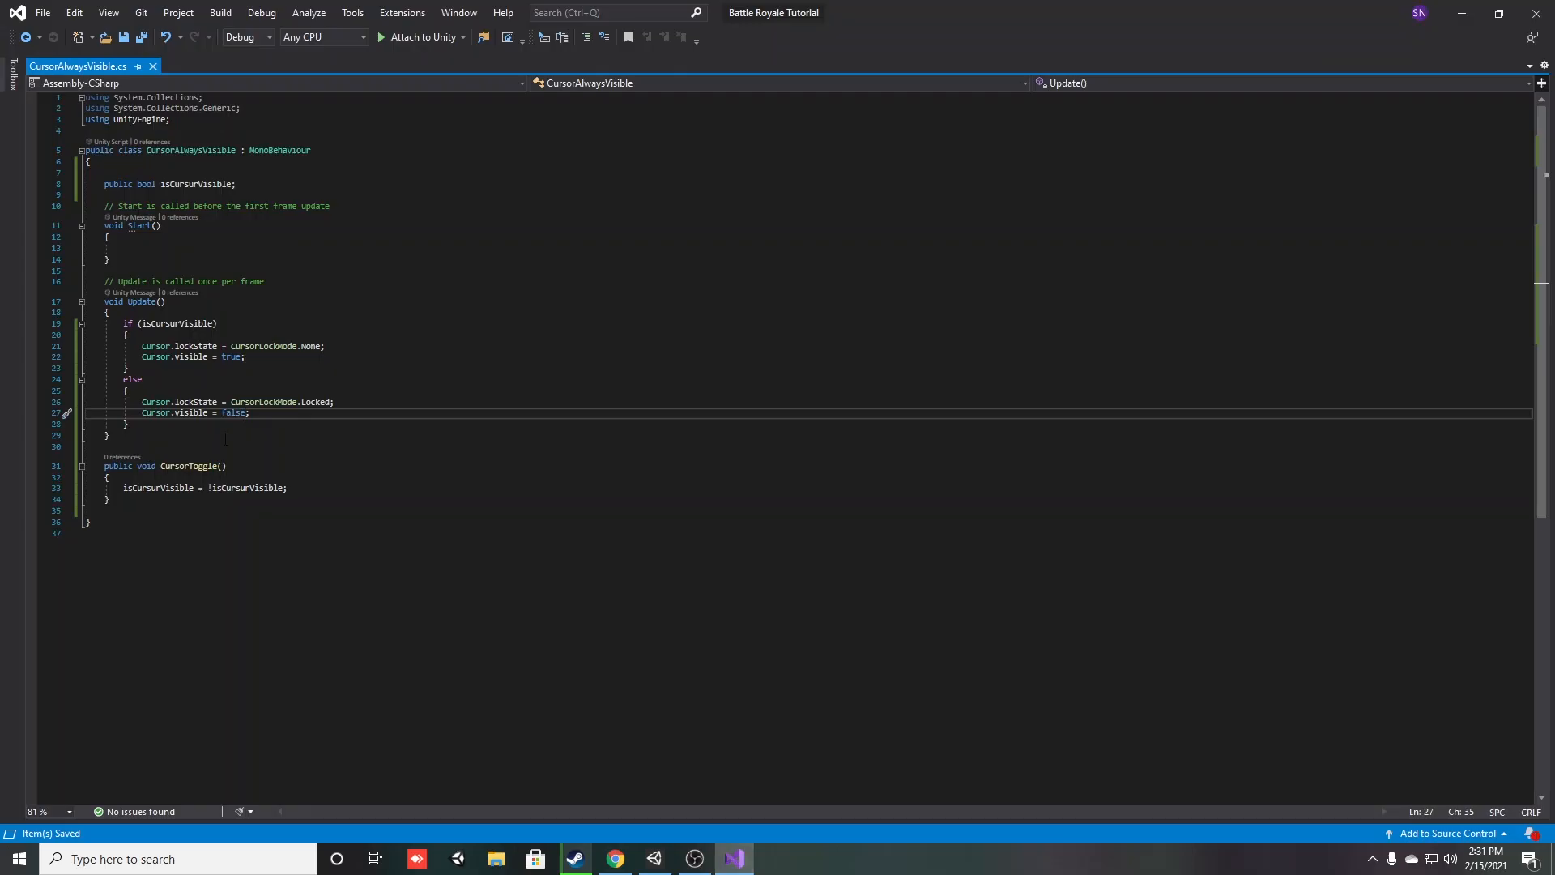
left_click(654, 859)
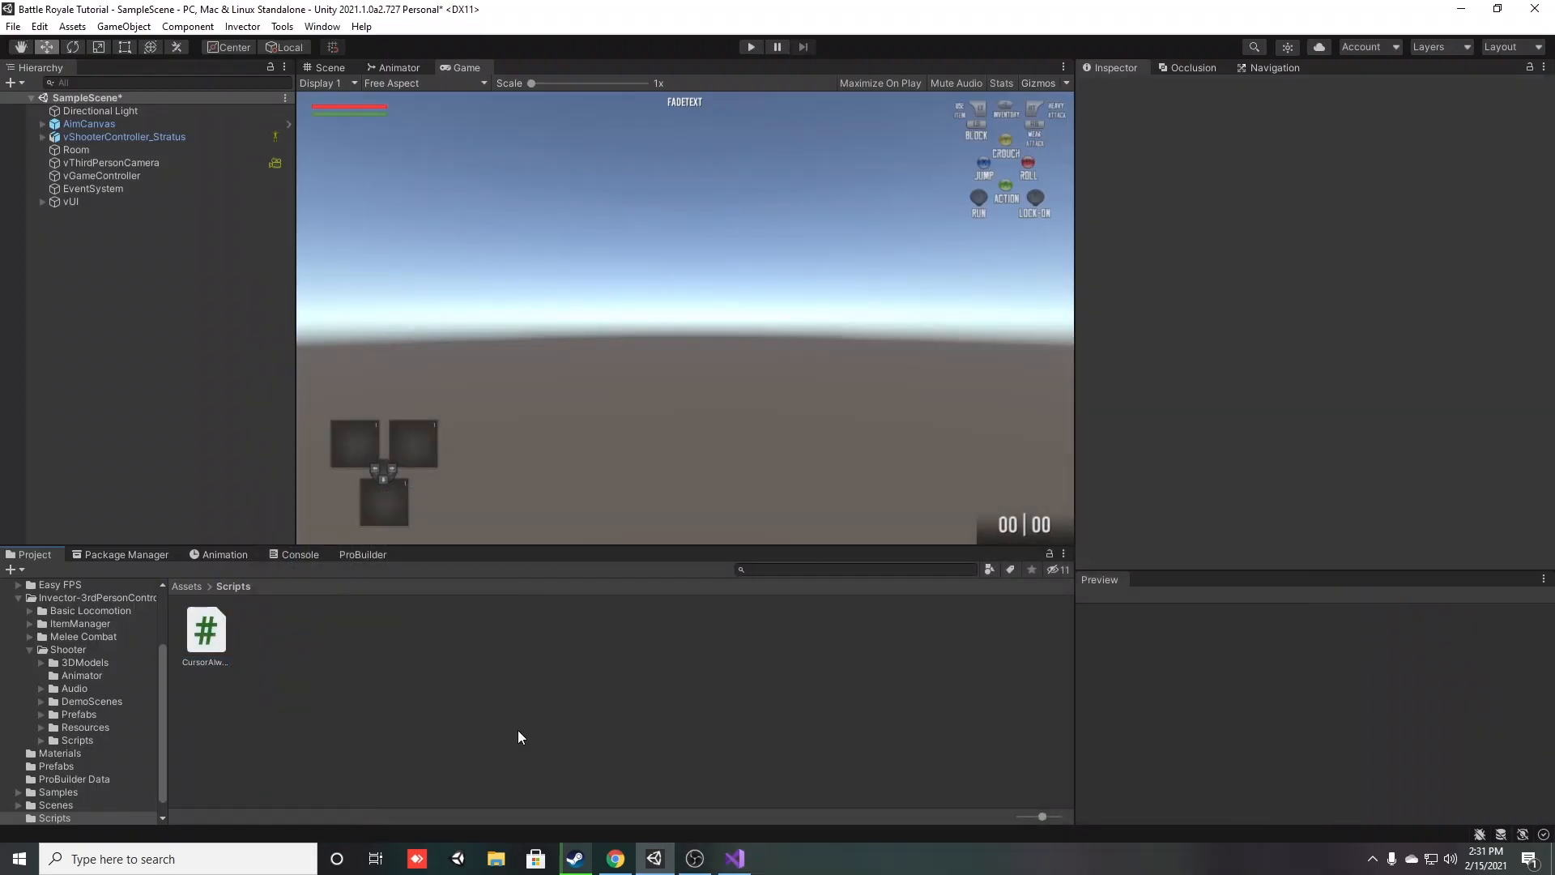
left_click(125, 136)
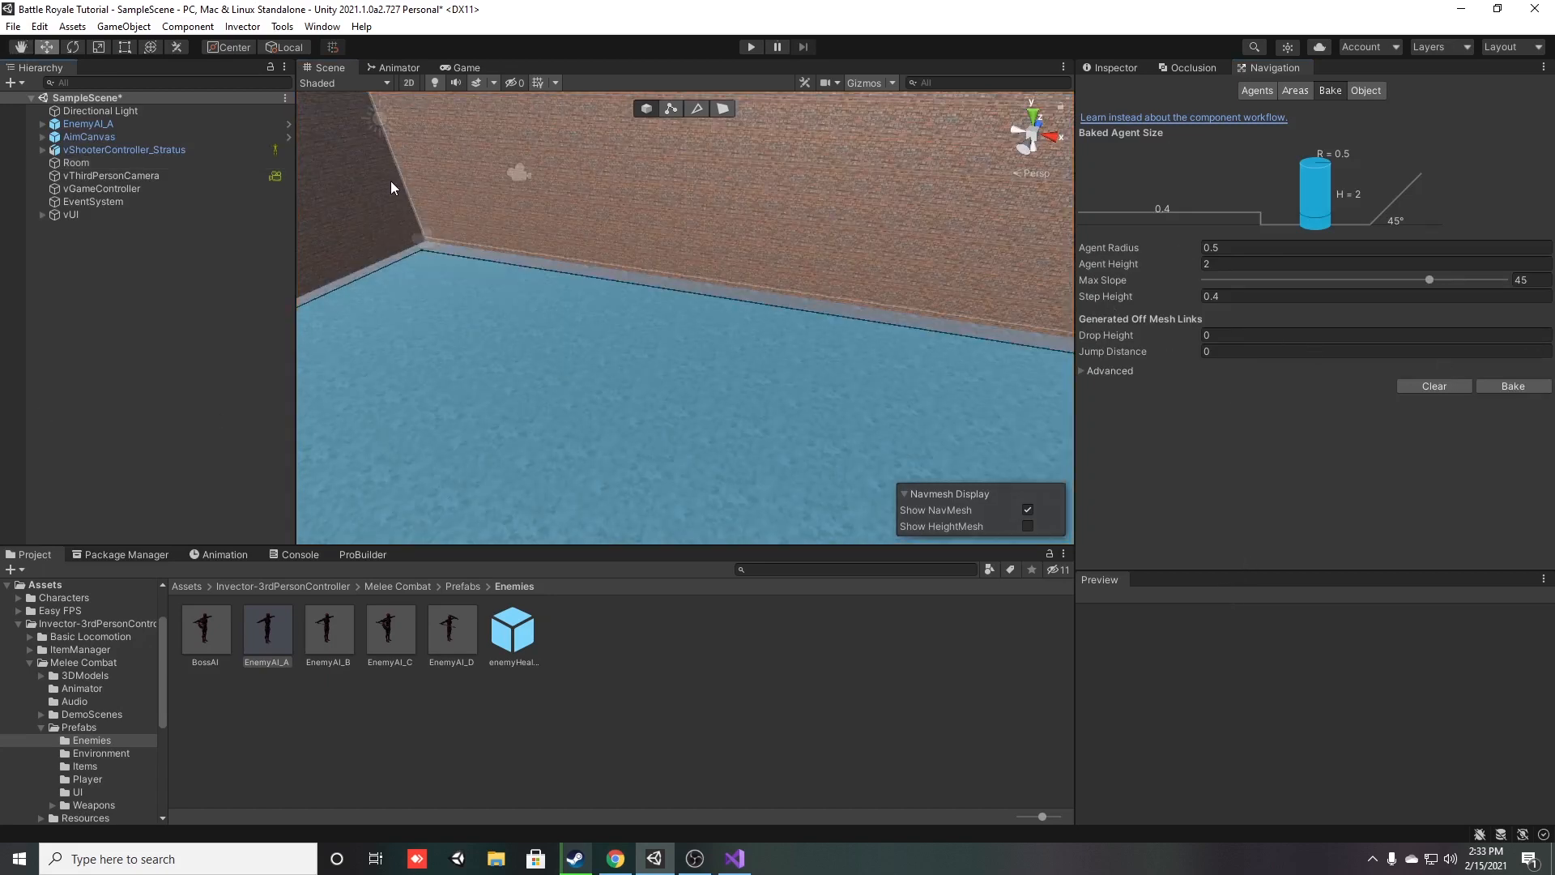
- Run the scene in Play mode to test the character against the red EnemyAI_A enemy
left_click(751, 45)
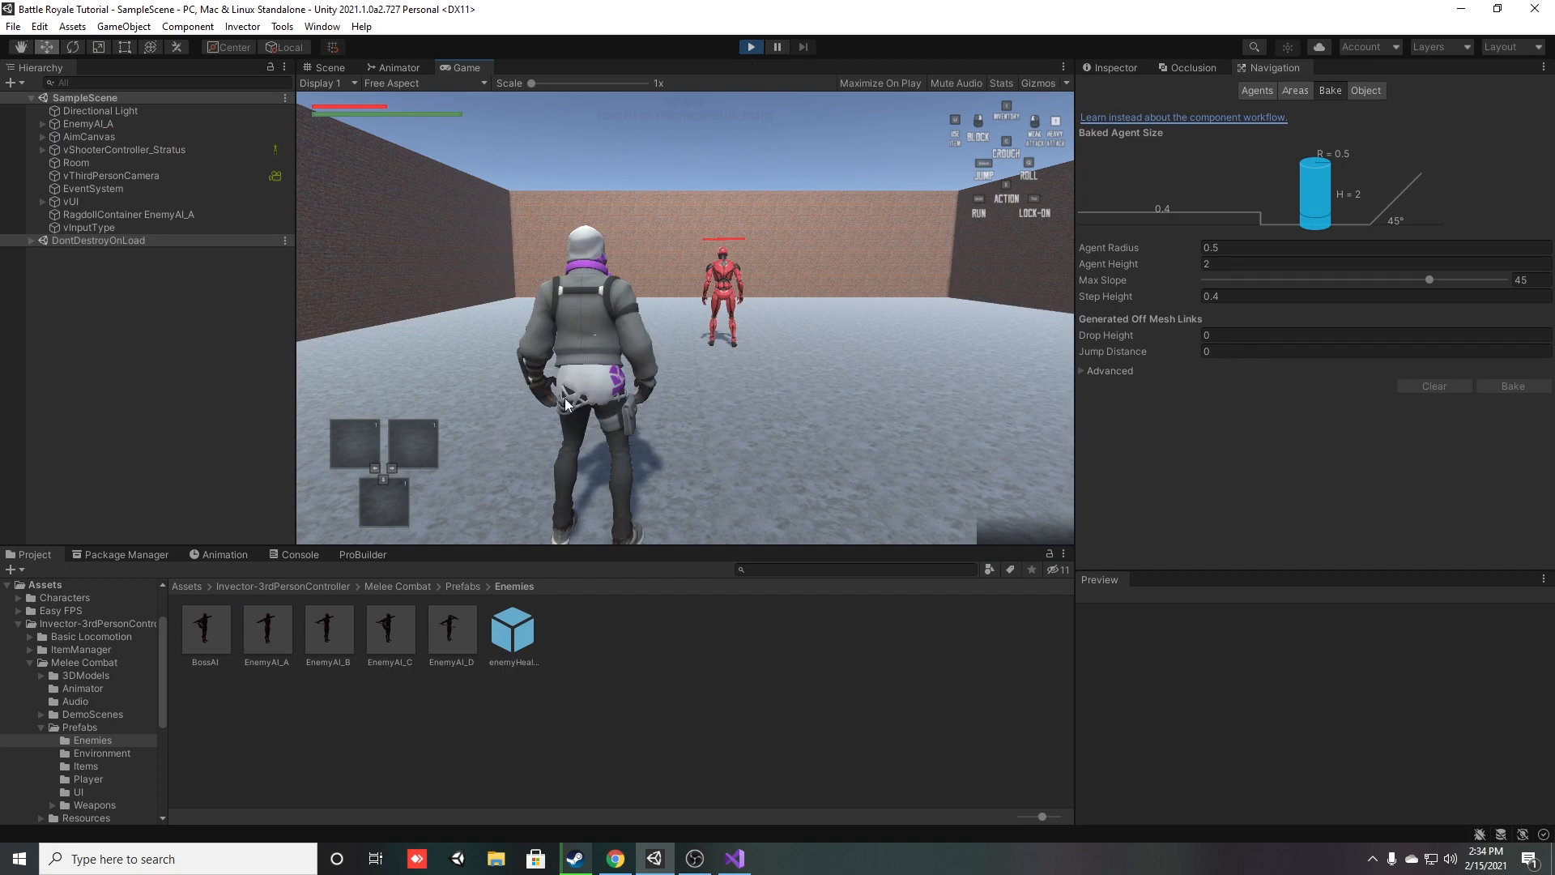